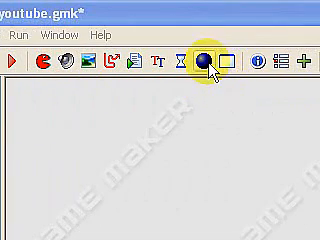
Step: Create a new object named obj_bullet using the spr_bullet sprite with an Execute Code action
click(200, 56)
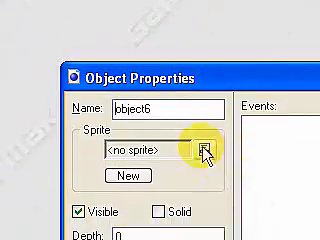
click(208, 152)
text(obj_)
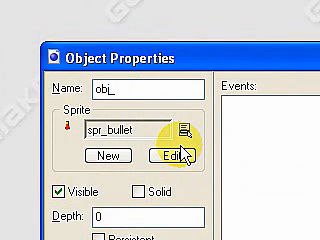
text(bull)
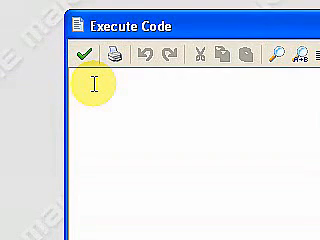
Step: Write motion_set(90,15) so the bullet travels straight up at speed 15
text(mot)
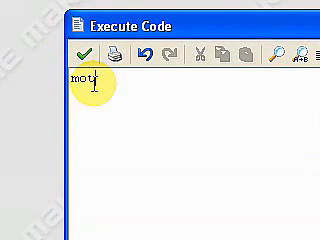
text(ion)
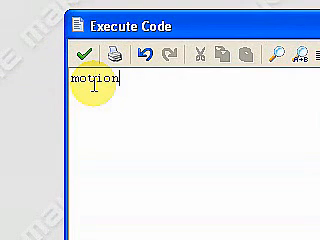
text(_ser)
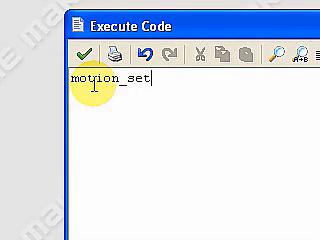
text(()
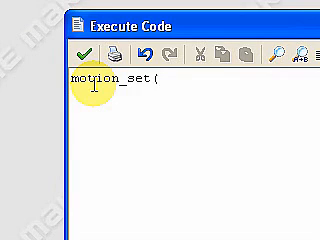
text(90)
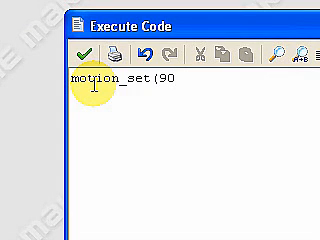
text(,15)
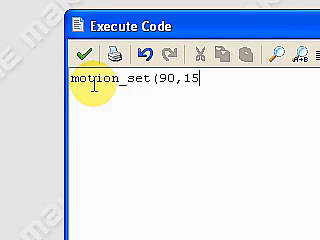
text())
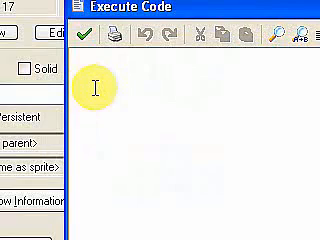
Step: Write instance_create(x,y,obj_bullet) to spawn a bullet at the object's own position
text(instance)
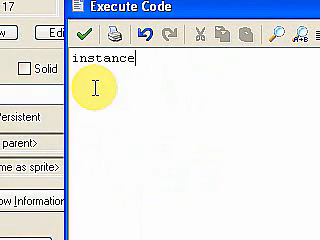
text(_cre)
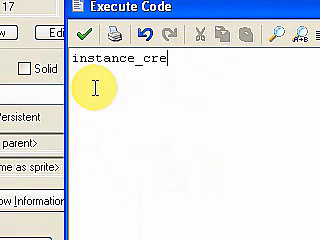
text(at)
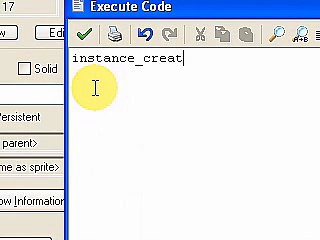
text(()
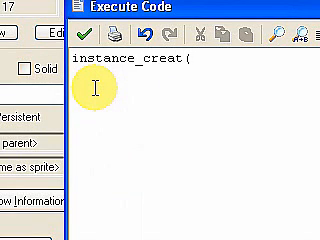
text(x,)
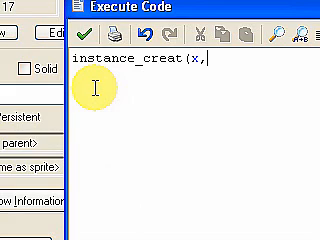
text(y,)
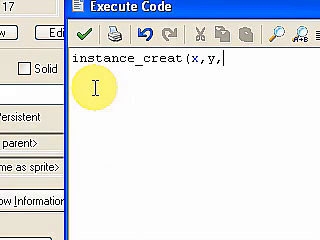
text(obj)
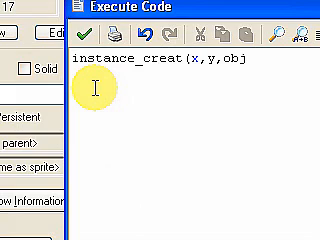
text(_b)
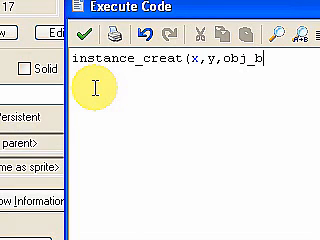
text(tt)
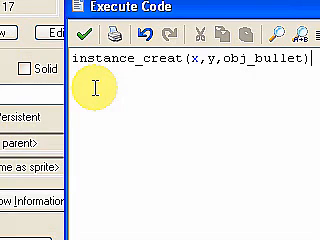
mouse_move(156, 144)
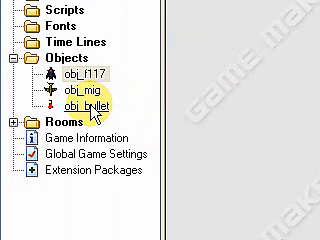
Step: Change the spawn position in the plane's code to y-40 so the bullet starts at the nose
click(82, 76)
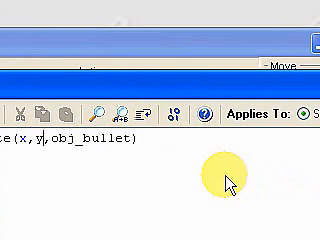
text(-)
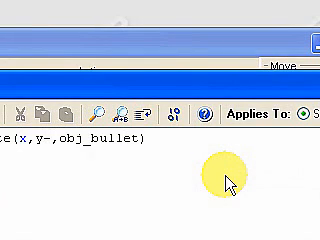
text(40)
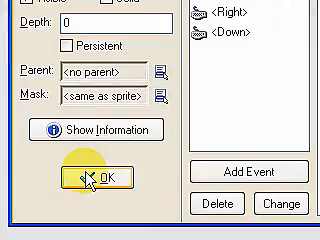
Step: Confirm the plane object's properties with OK, returning to the main project window
click(98, 178)
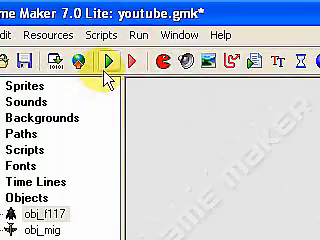